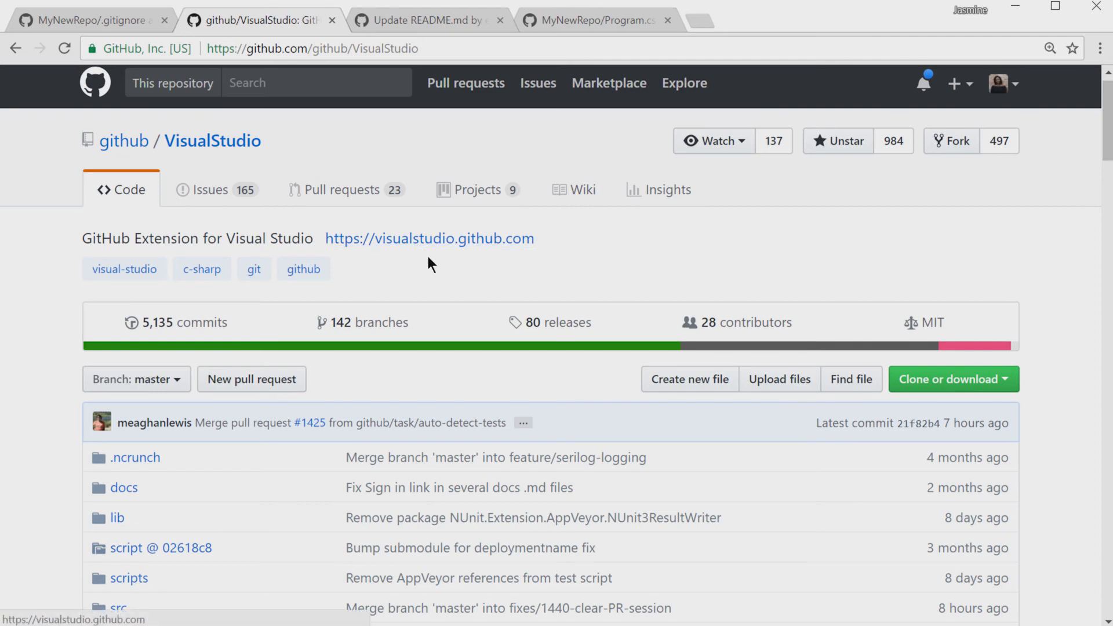
mouse_move(429, 238)
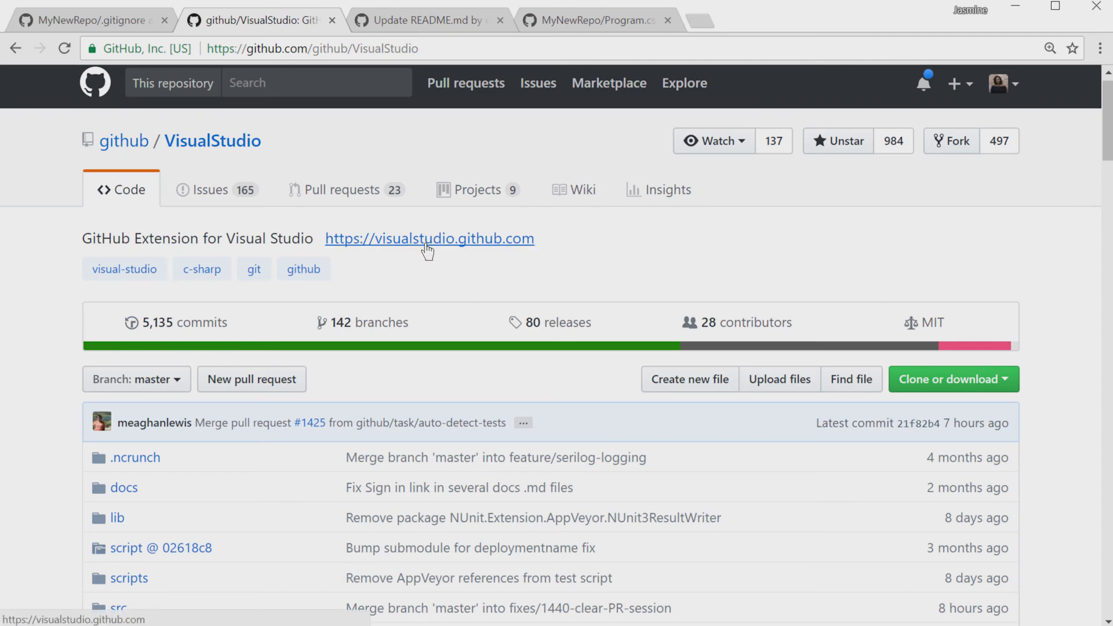
- Open the visualstudio.github.com link from the github/VisualStudio repository page
left_click(429, 238)
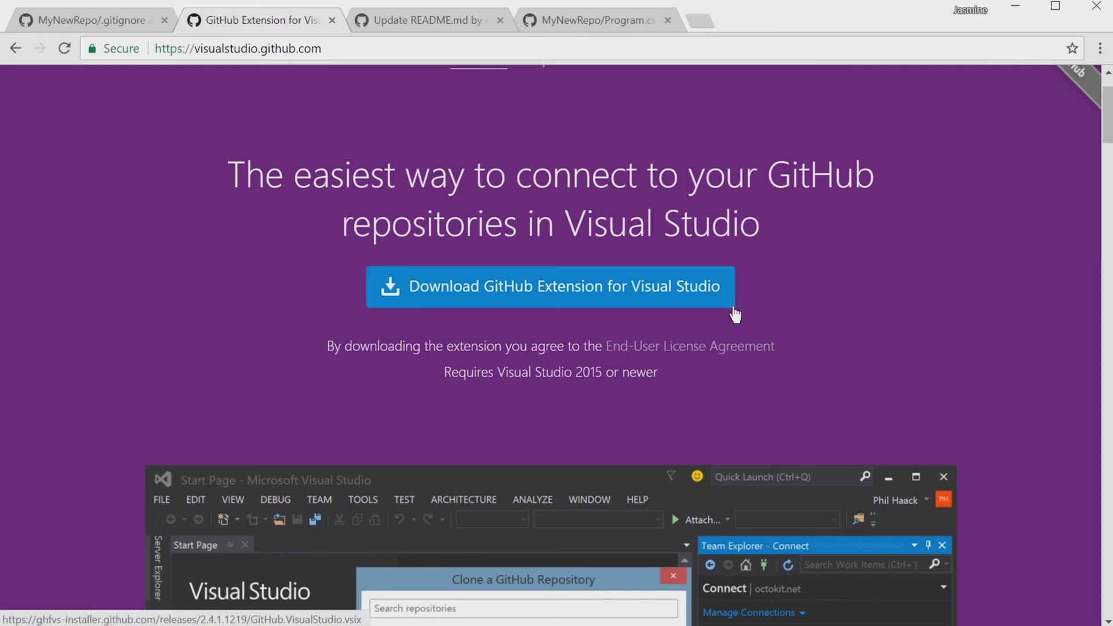
mouse_move(736, 315)
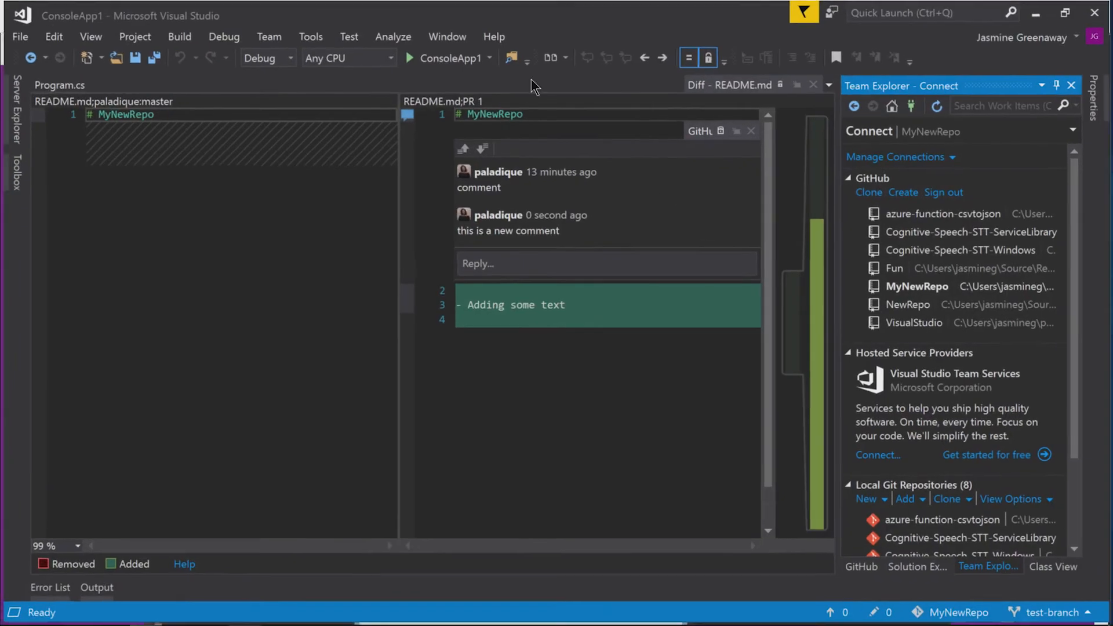
- Search 'github' in the online Extensions and Updates marketplace
left_click(309, 36)
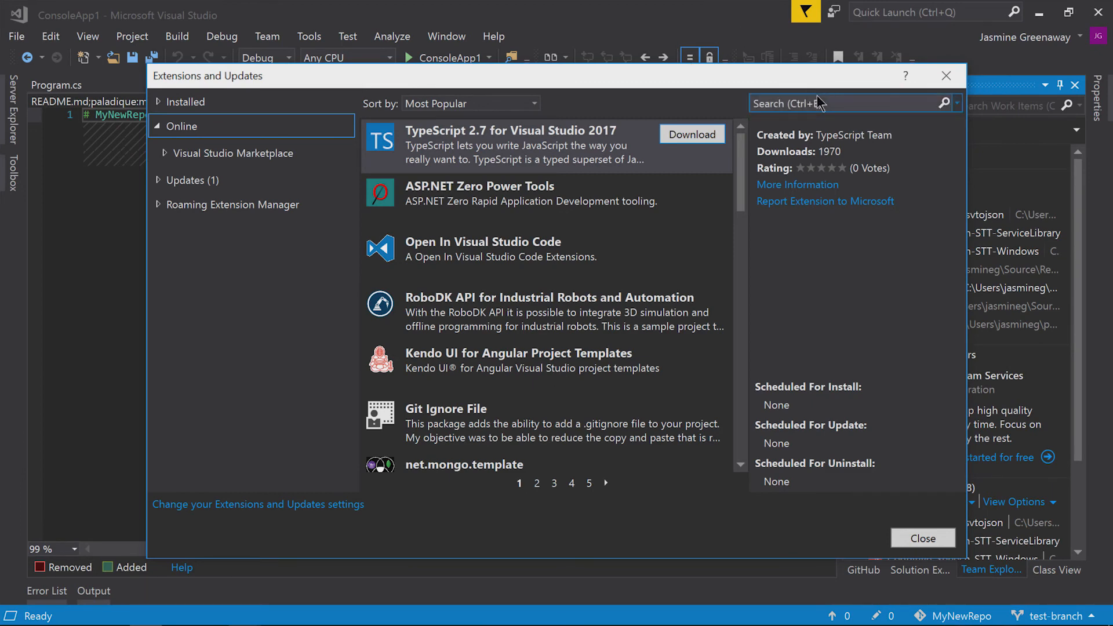
type("github")
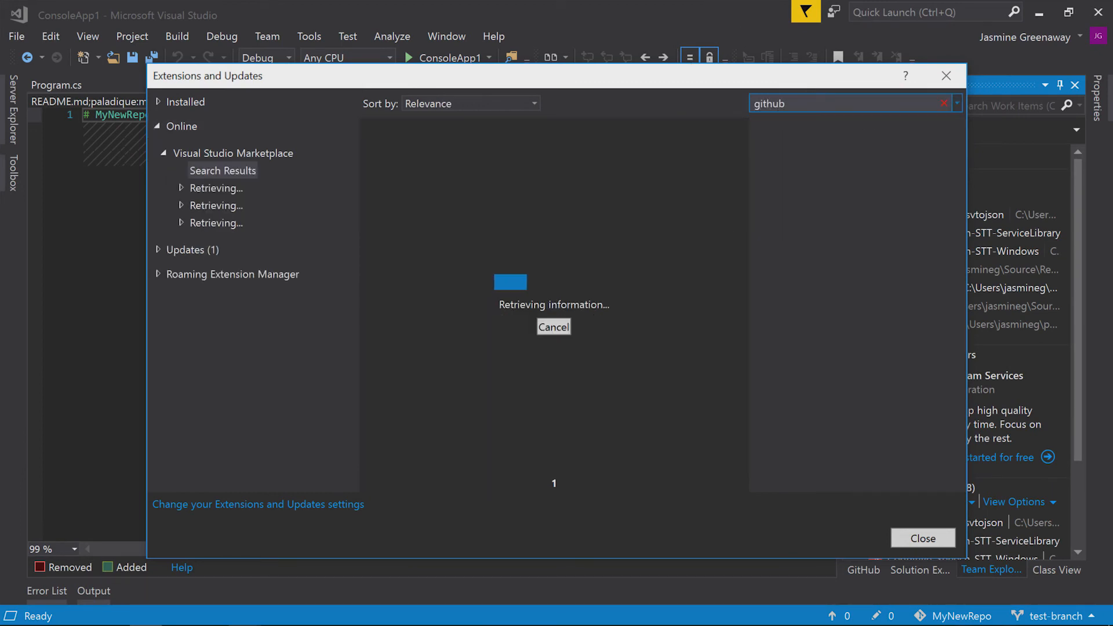